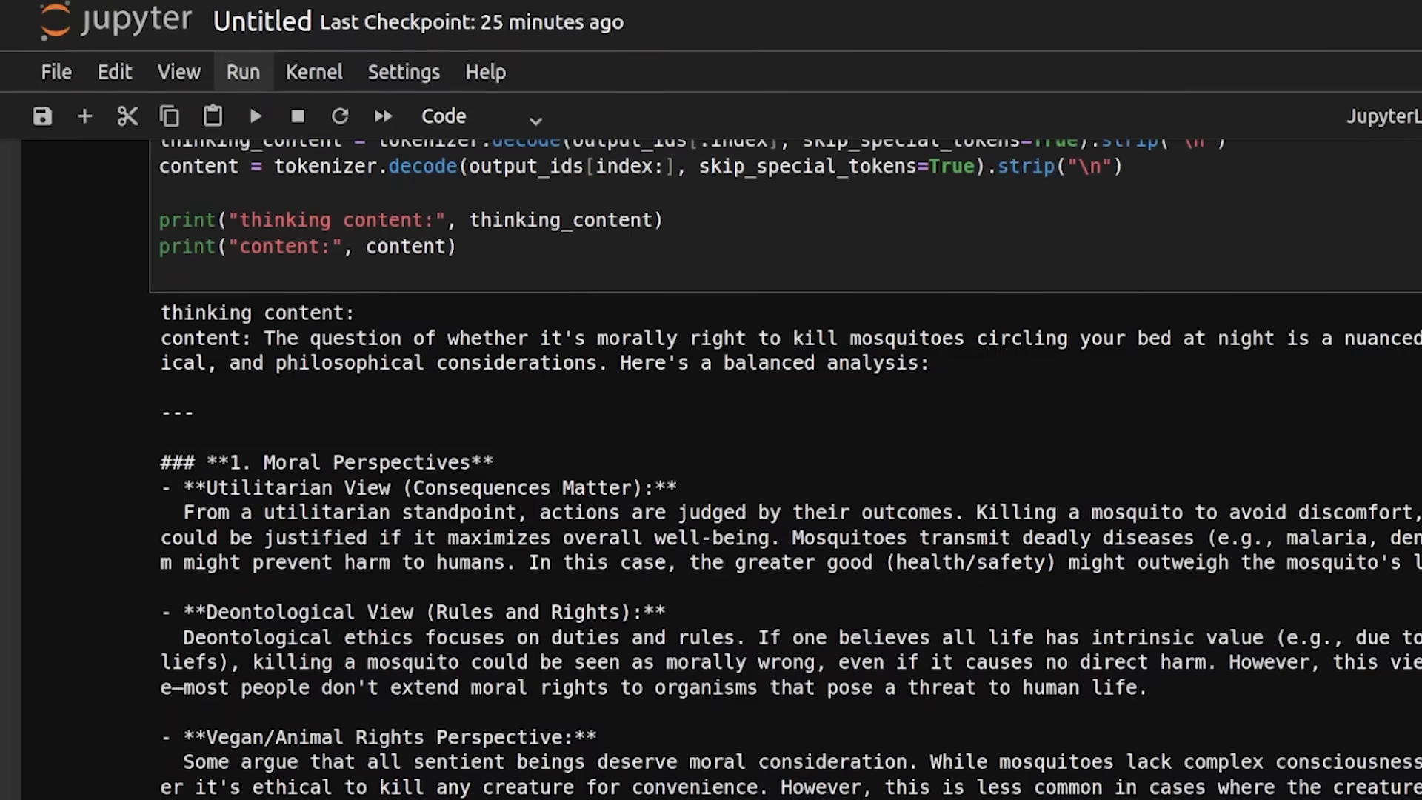
scroll("down", 3)
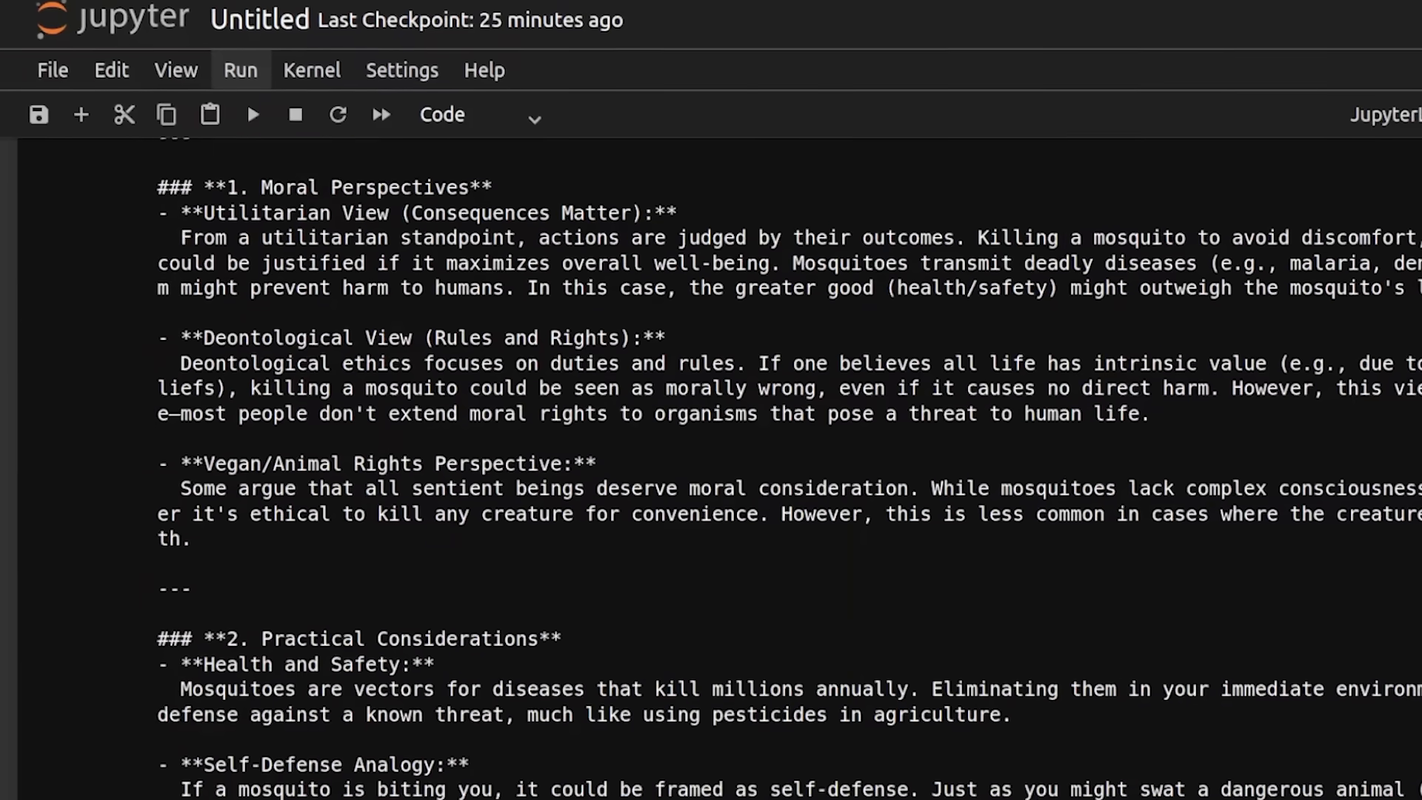
scroll("down", 3)
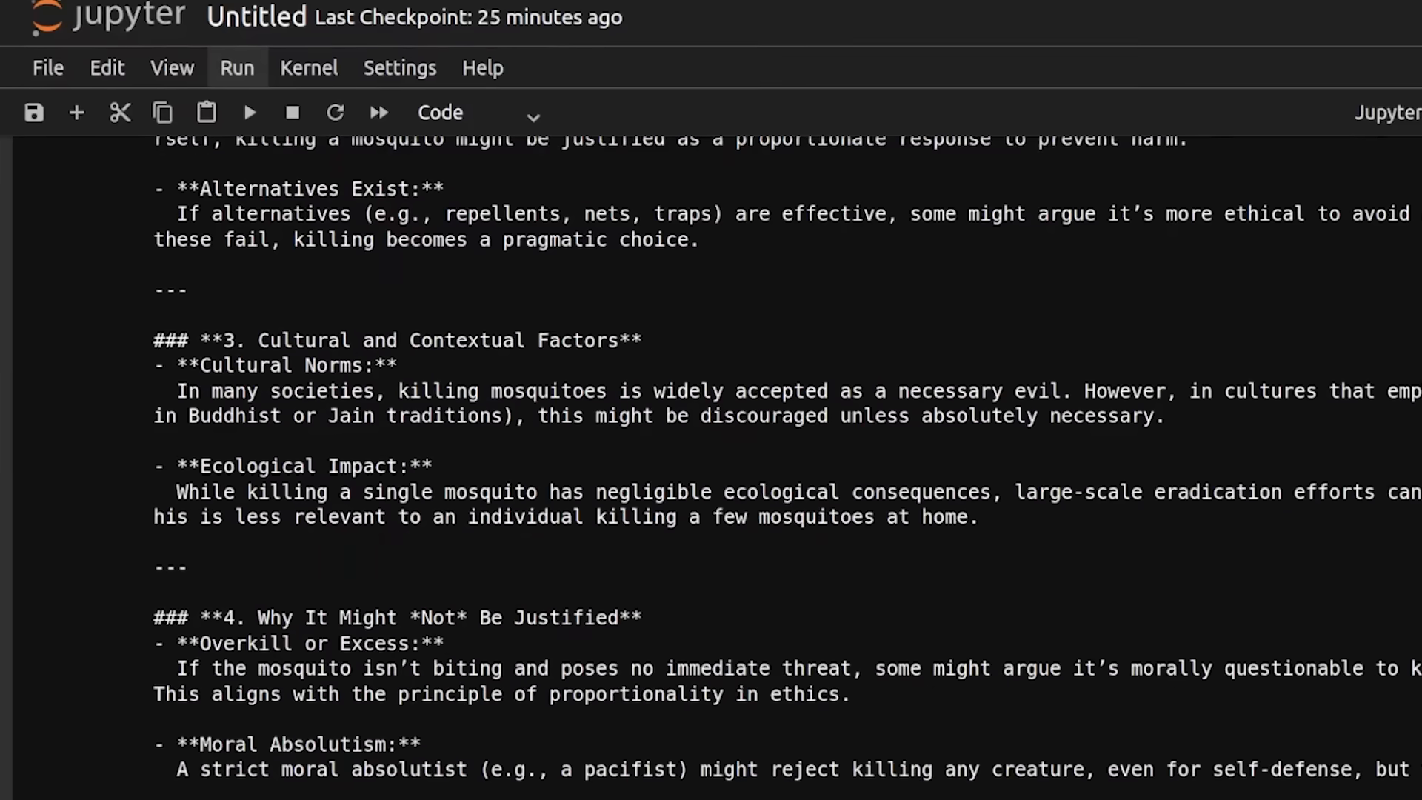
scroll("down", 3)
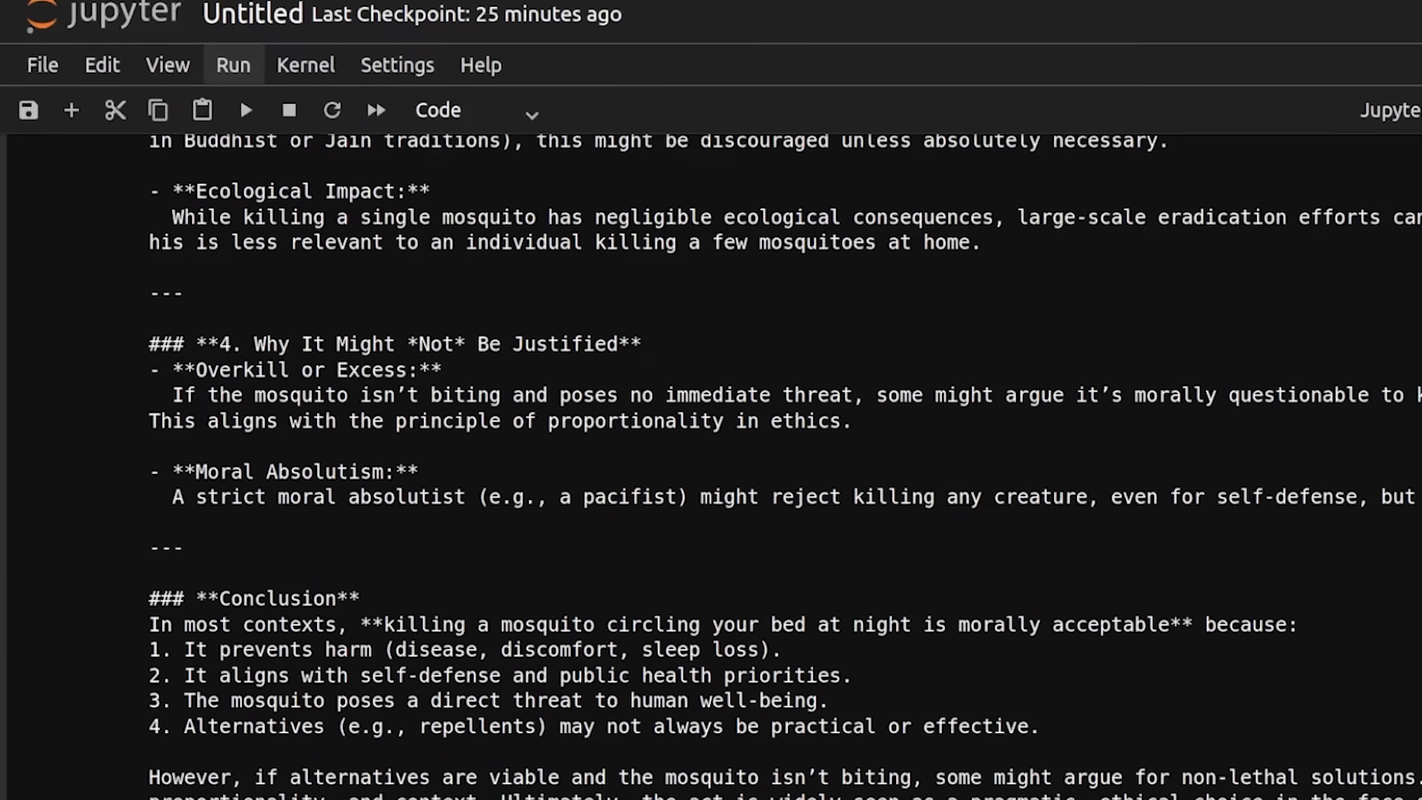